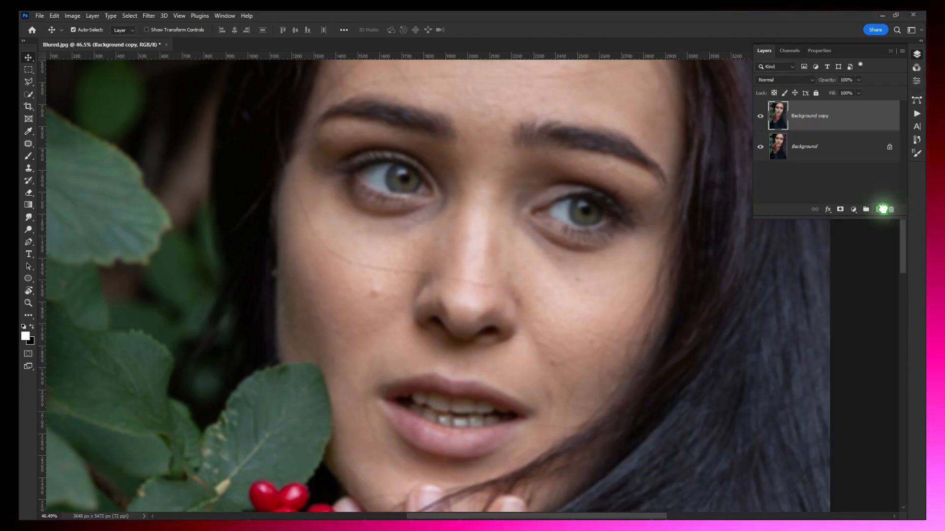
Send the Background copy layer to Topaz Photo AI via Filter > Topaz Labs.
click(148, 14)
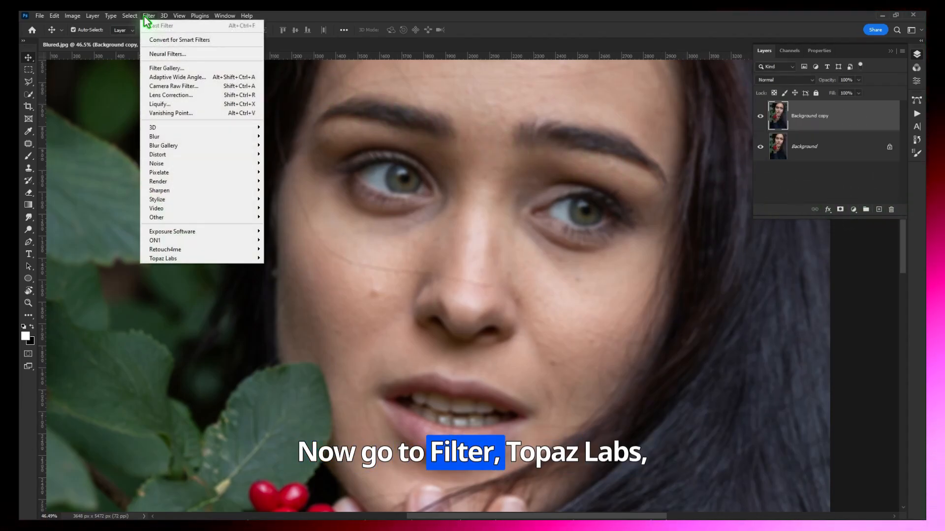
mouse_move(162, 258)
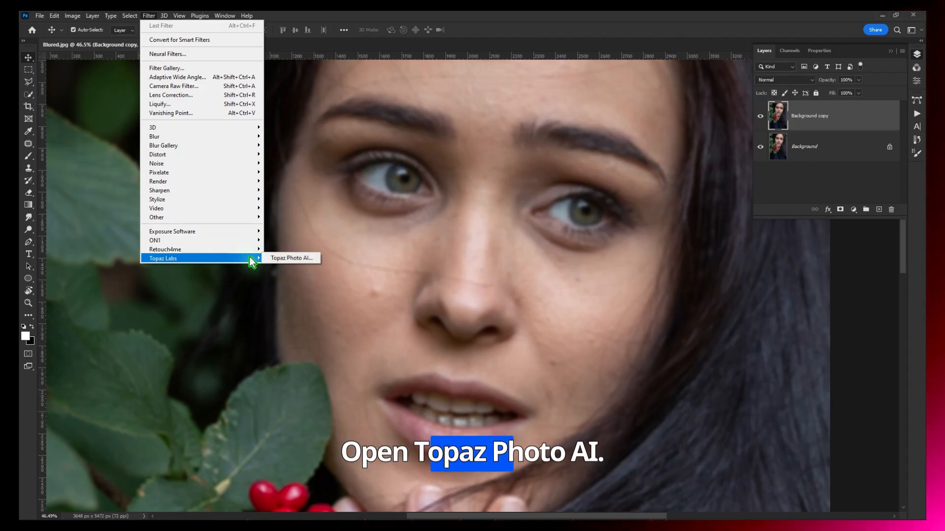
click(291, 258)
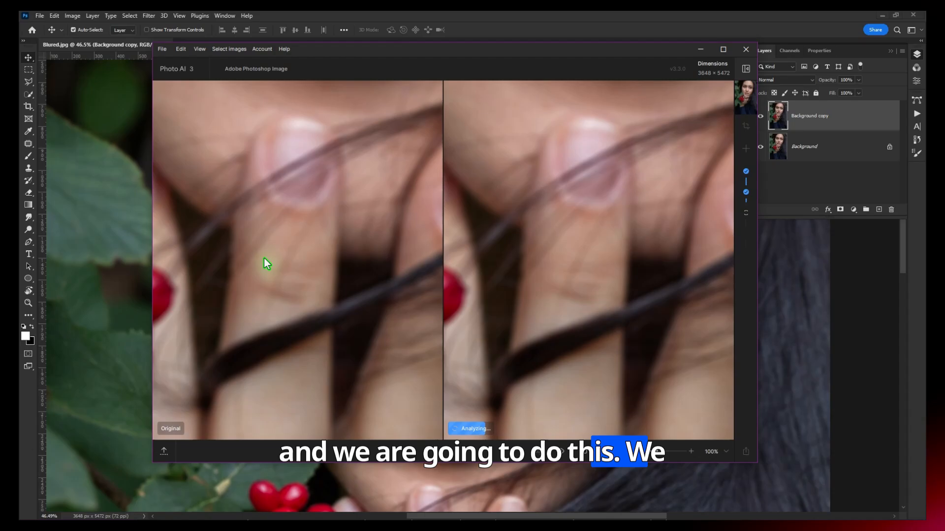
mouse_move(673, 83)
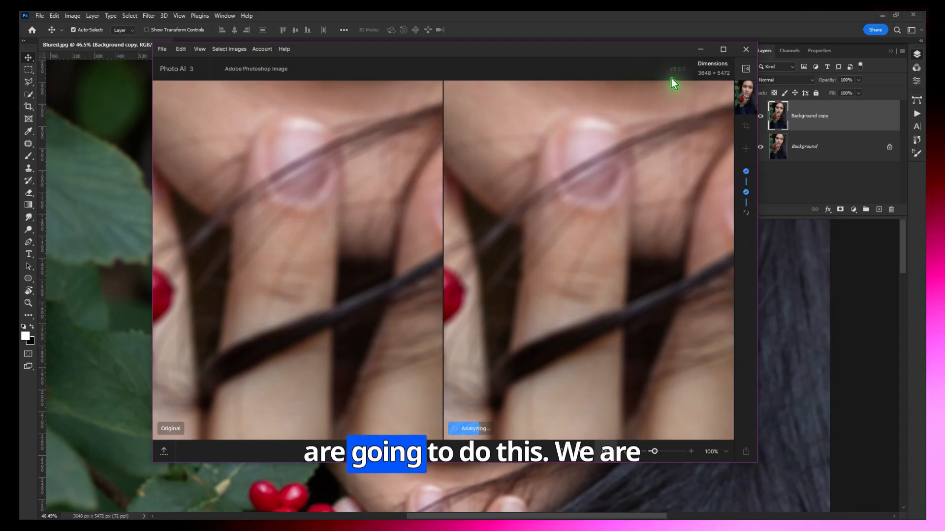
Maximize the Photo AI window to show the original and preview side by side.
click(722, 49)
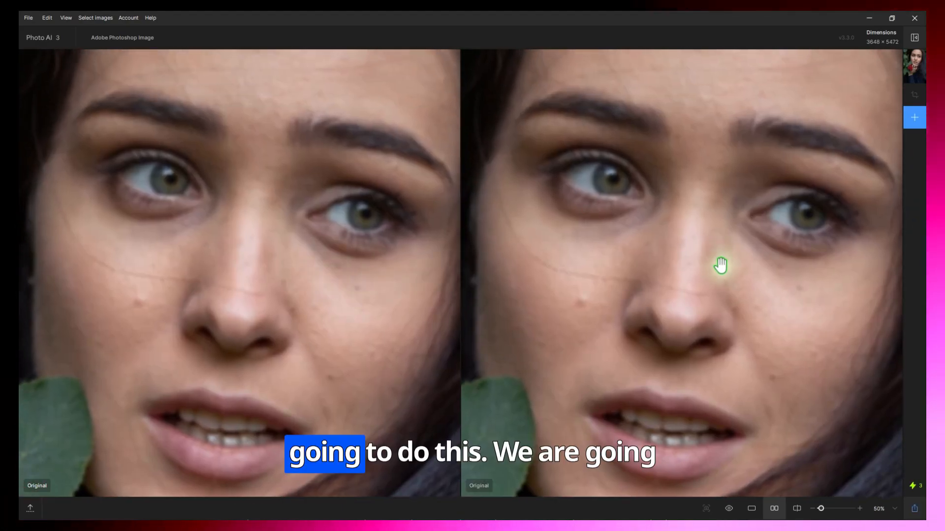
mouse_move(914, 117)
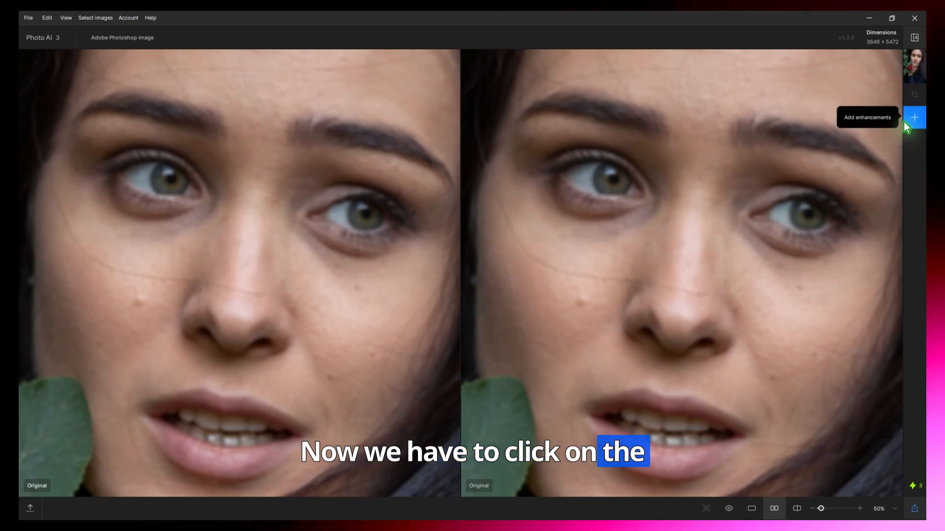
Add a Sharpen enhancement and limit its selection to the Portrait area.
click(913, 117)
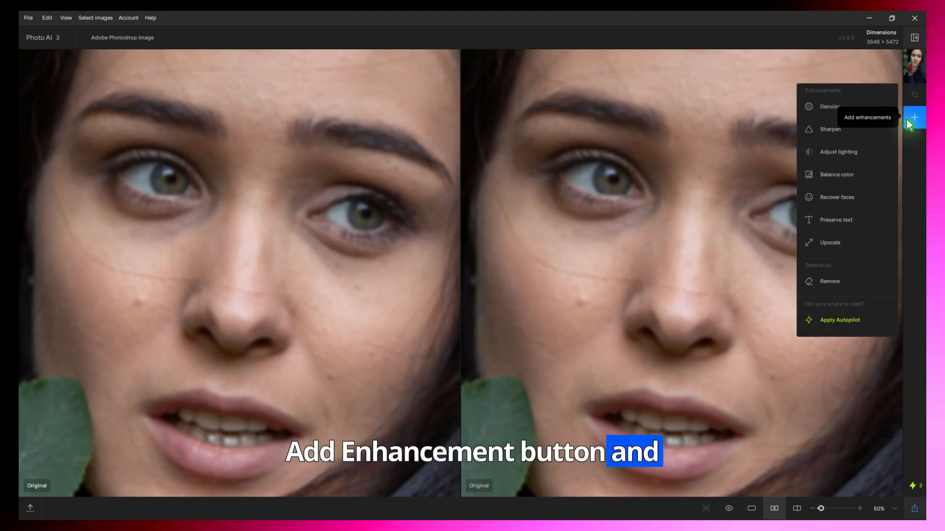
click(831, 129)
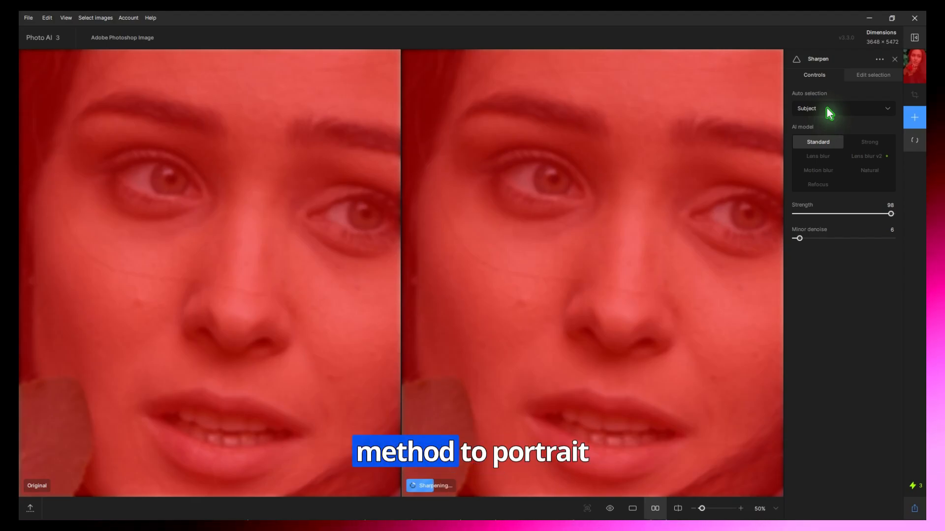
click(843, 108)
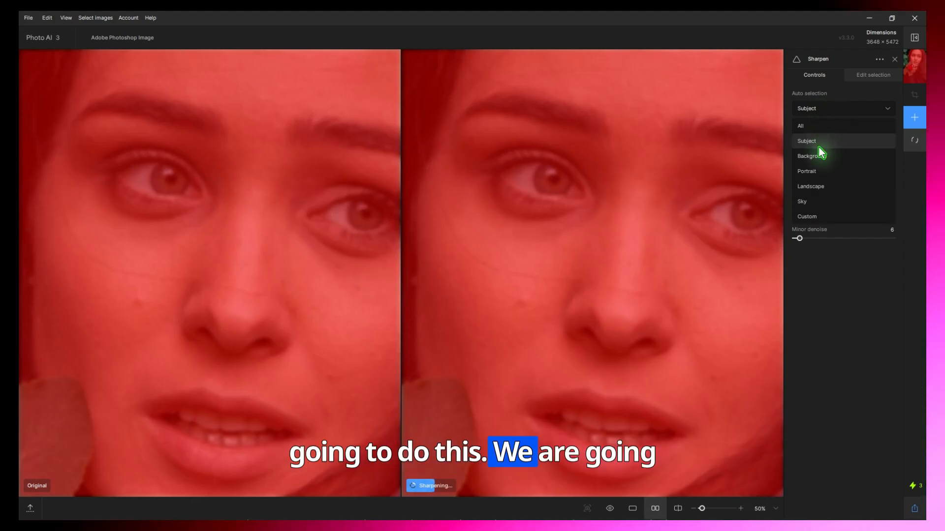
click(806, 170)
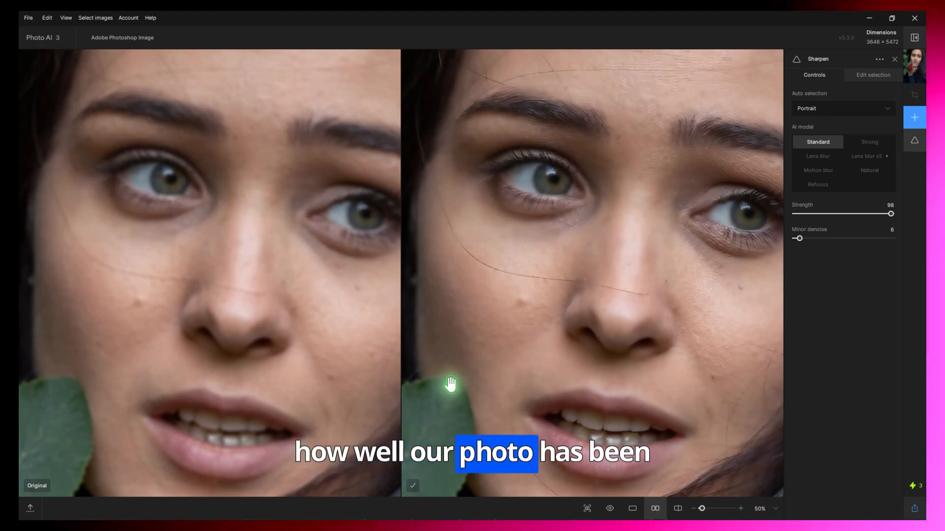
mouse_move(274, 315)
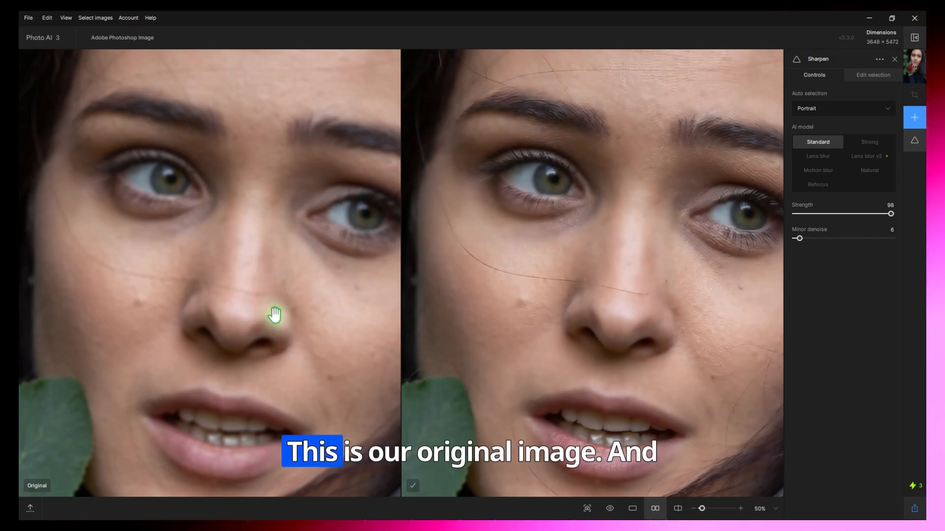
mouse_move(516, 194)
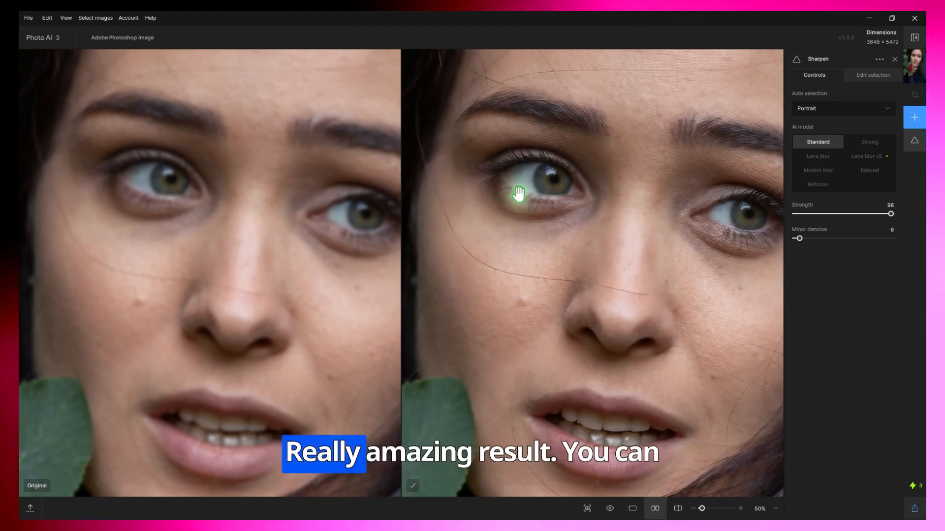
mouse_move(591, 208)
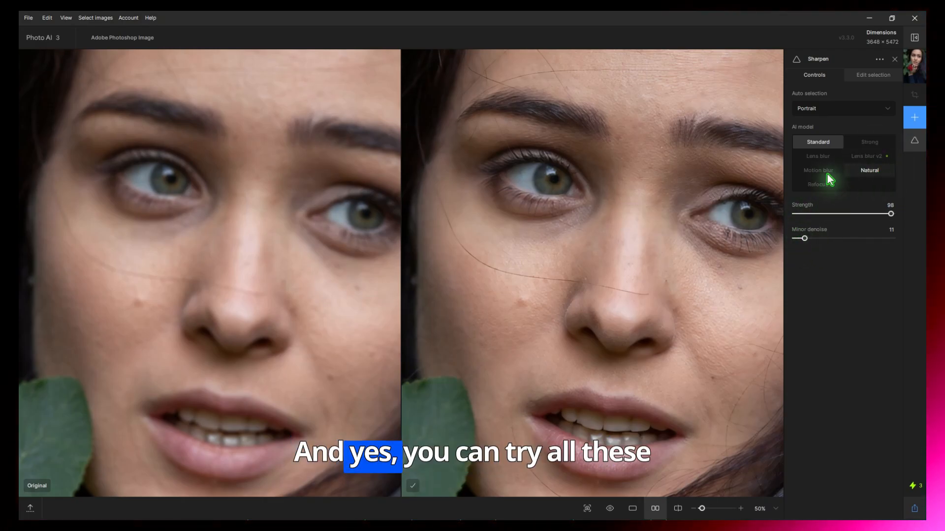
mouse_move(863, 183)
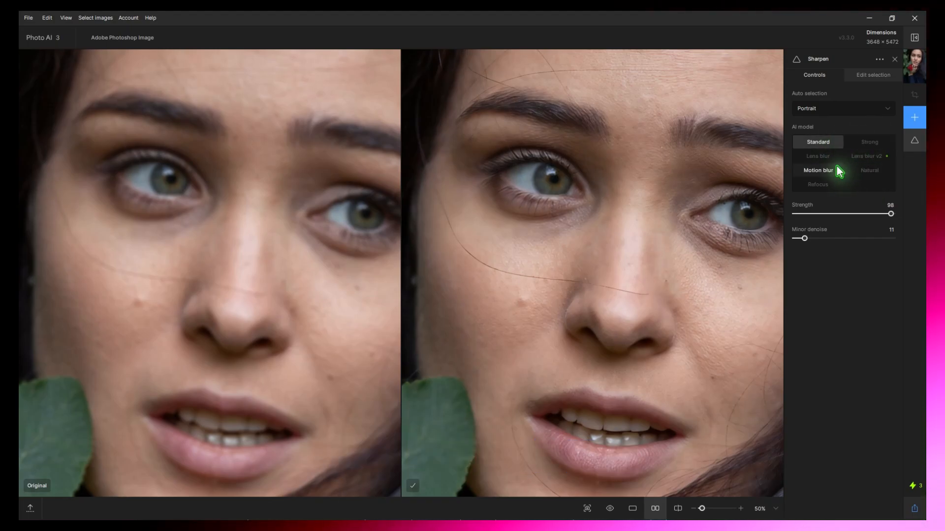
click(817, 157)
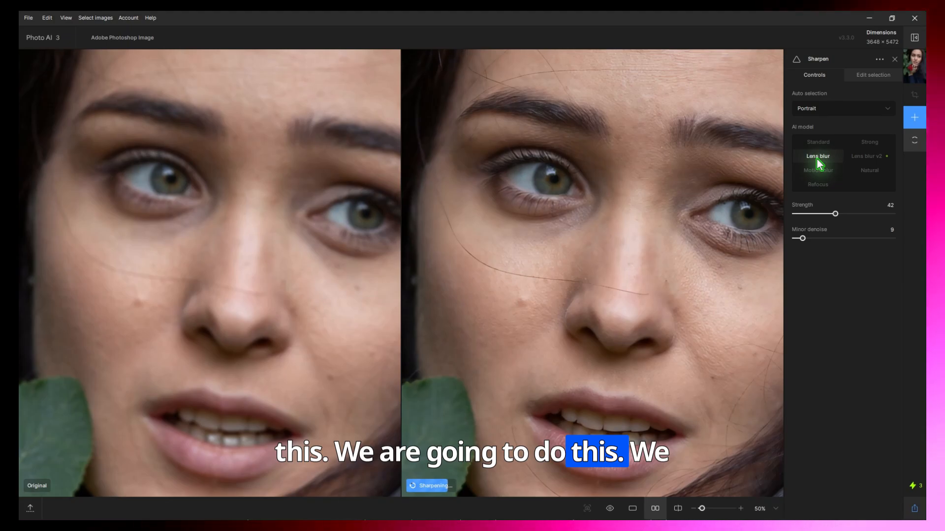
click(818, 156)
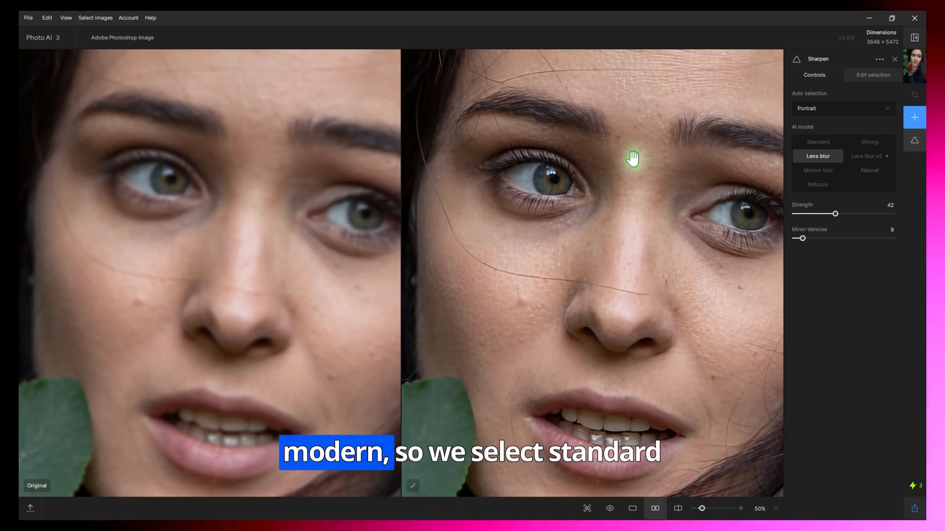
click(818, 142)
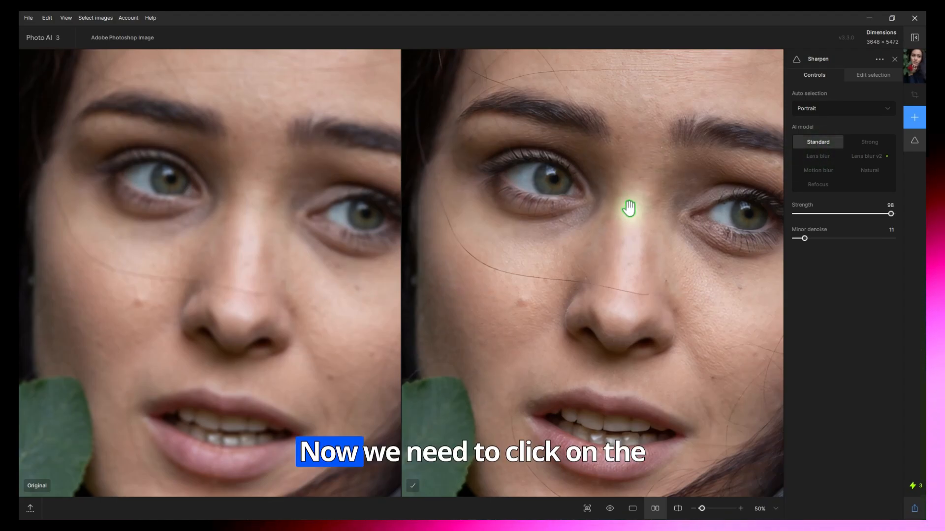
mouse_move(933, 509)
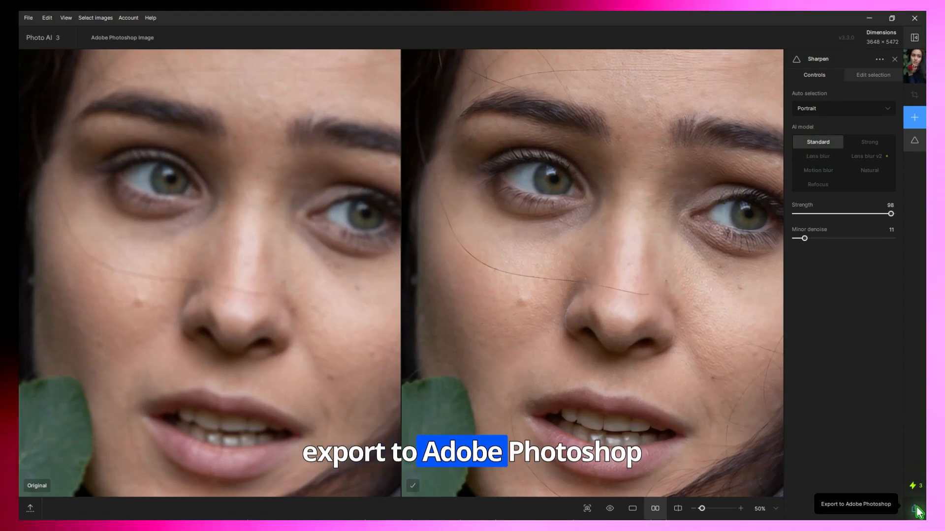
Export the sharpened portrait back to Adobe Photoshop.
click(916, 509)
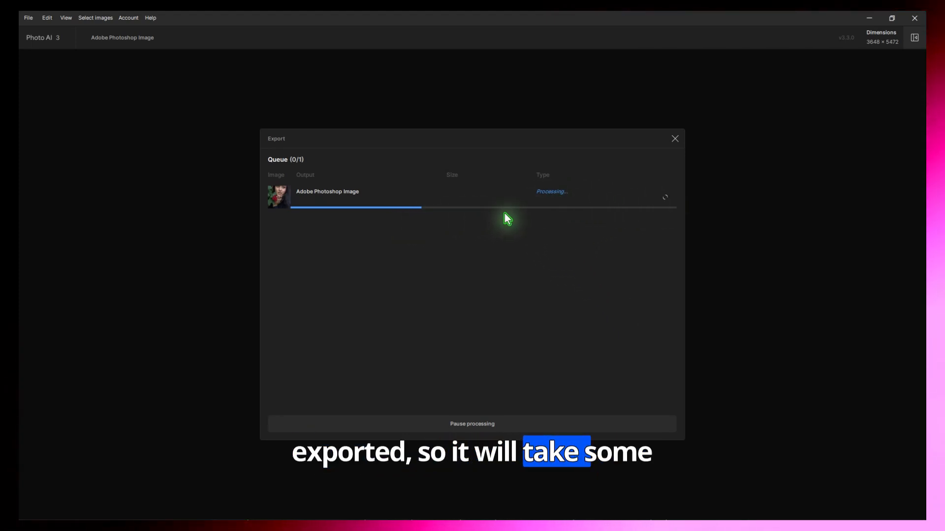
mouse_move(352, 92)
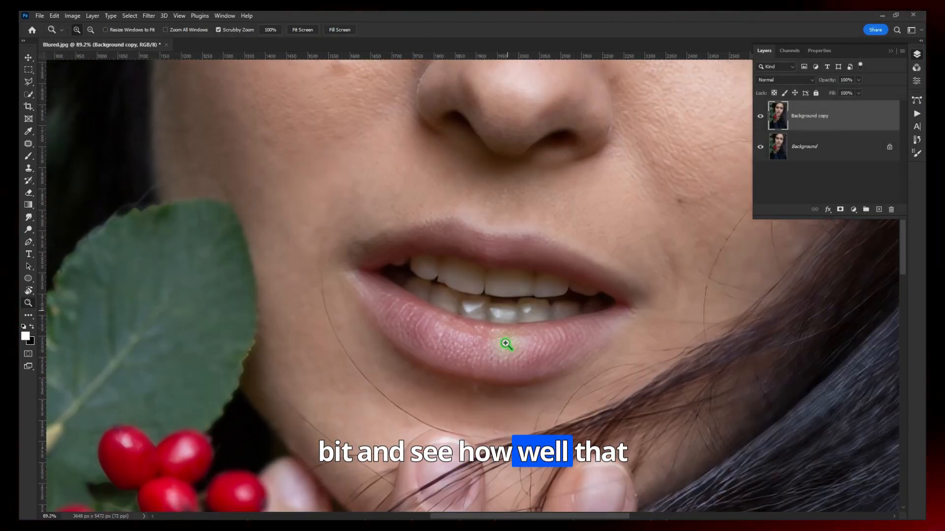
Zoom in to inspect the sharpened lips, then fit the portrait on screen.
click(761, 116)
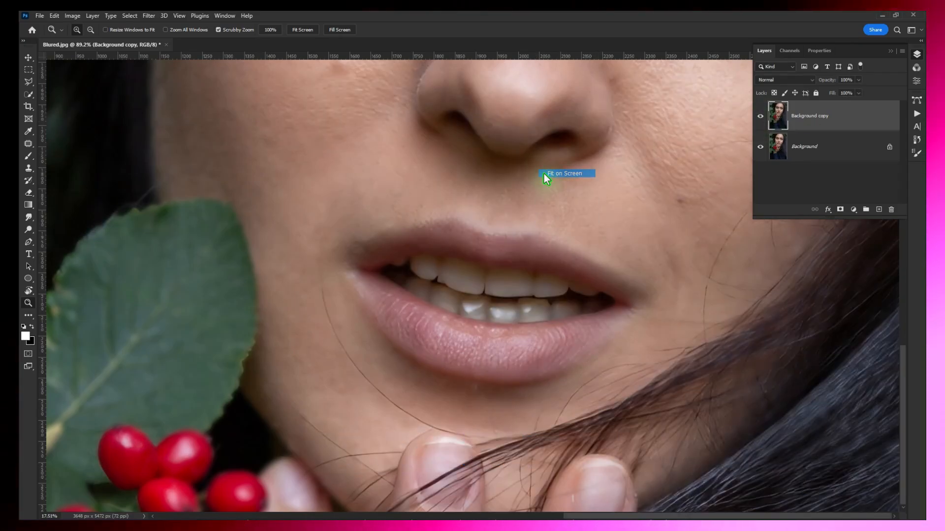
click(302, 30)
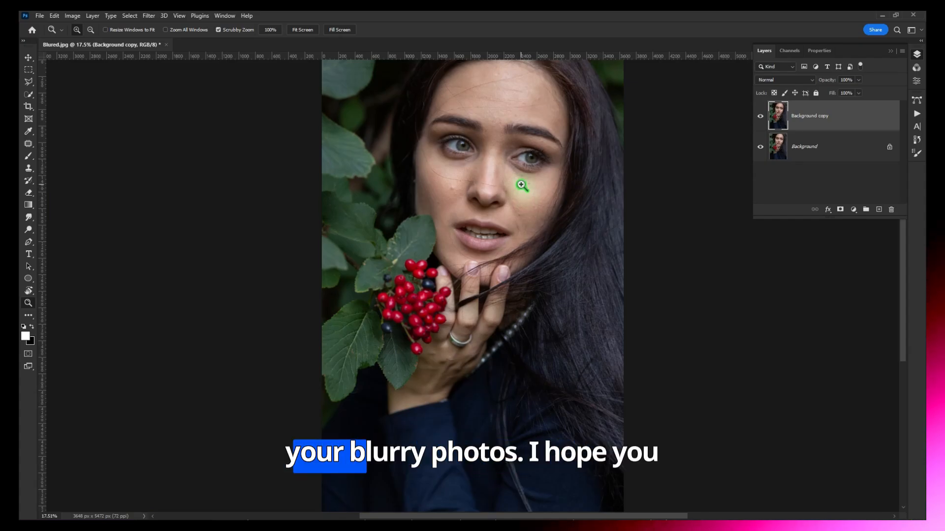